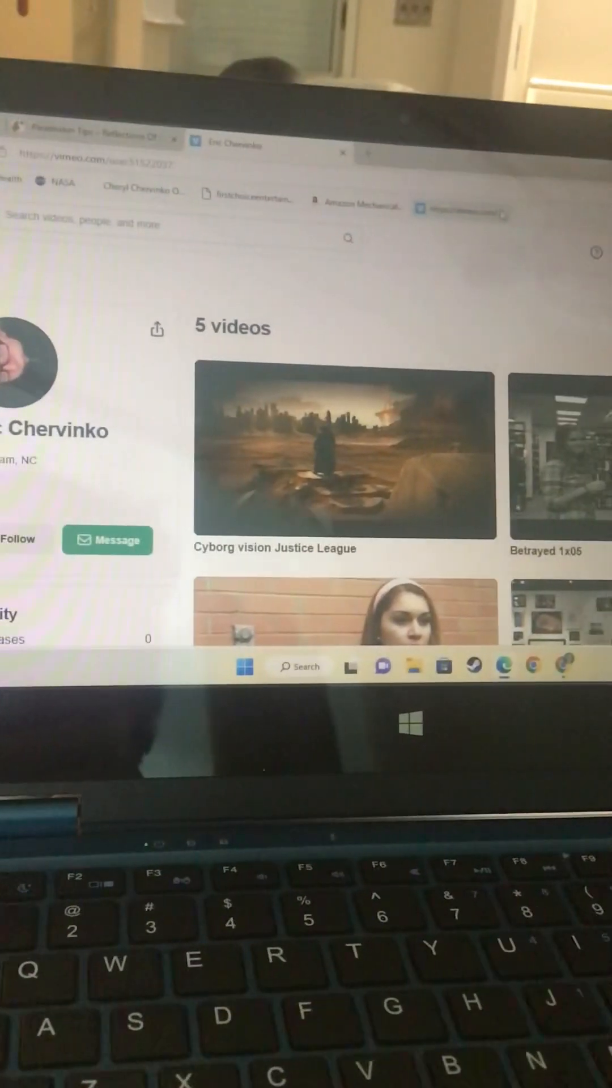
{"action": "scroll", "scroll_direction": "down", "scroll_amount": 3}
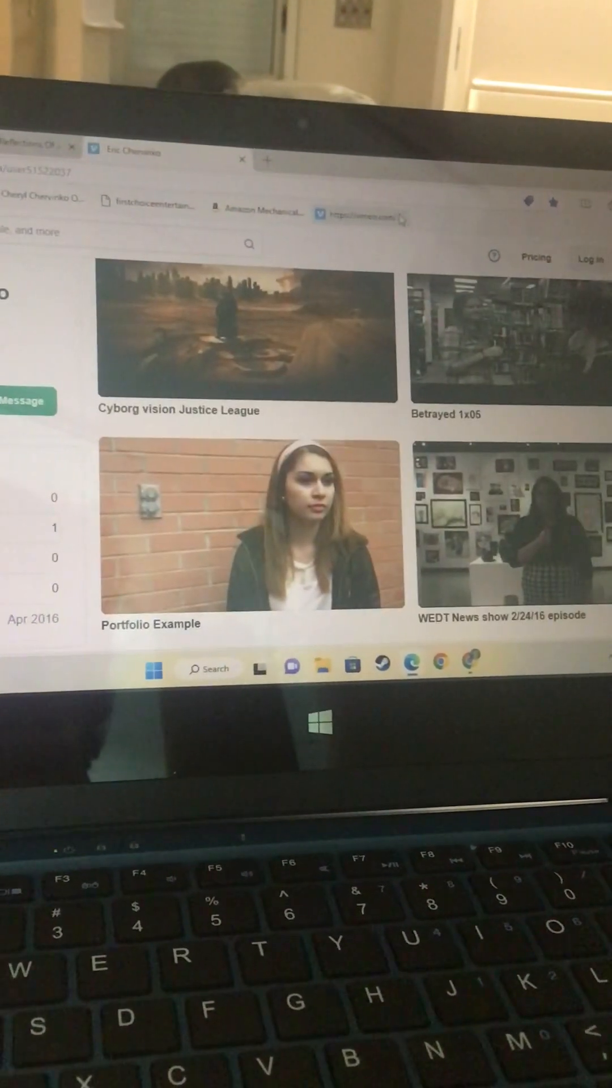
{"action": "scroll", "scroll_direction": "down", "scroll_amount": 3}
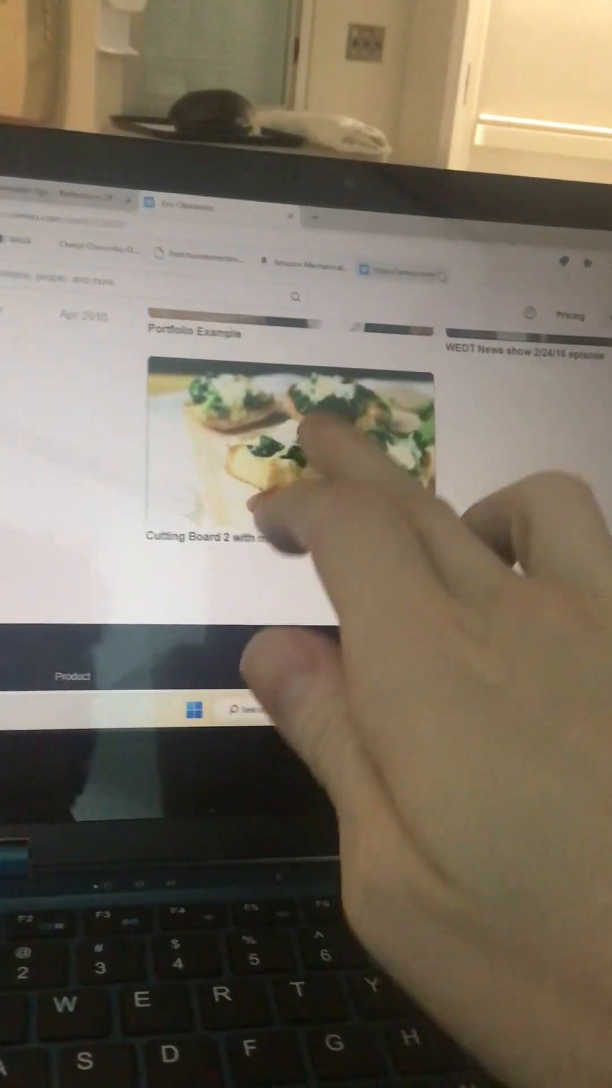